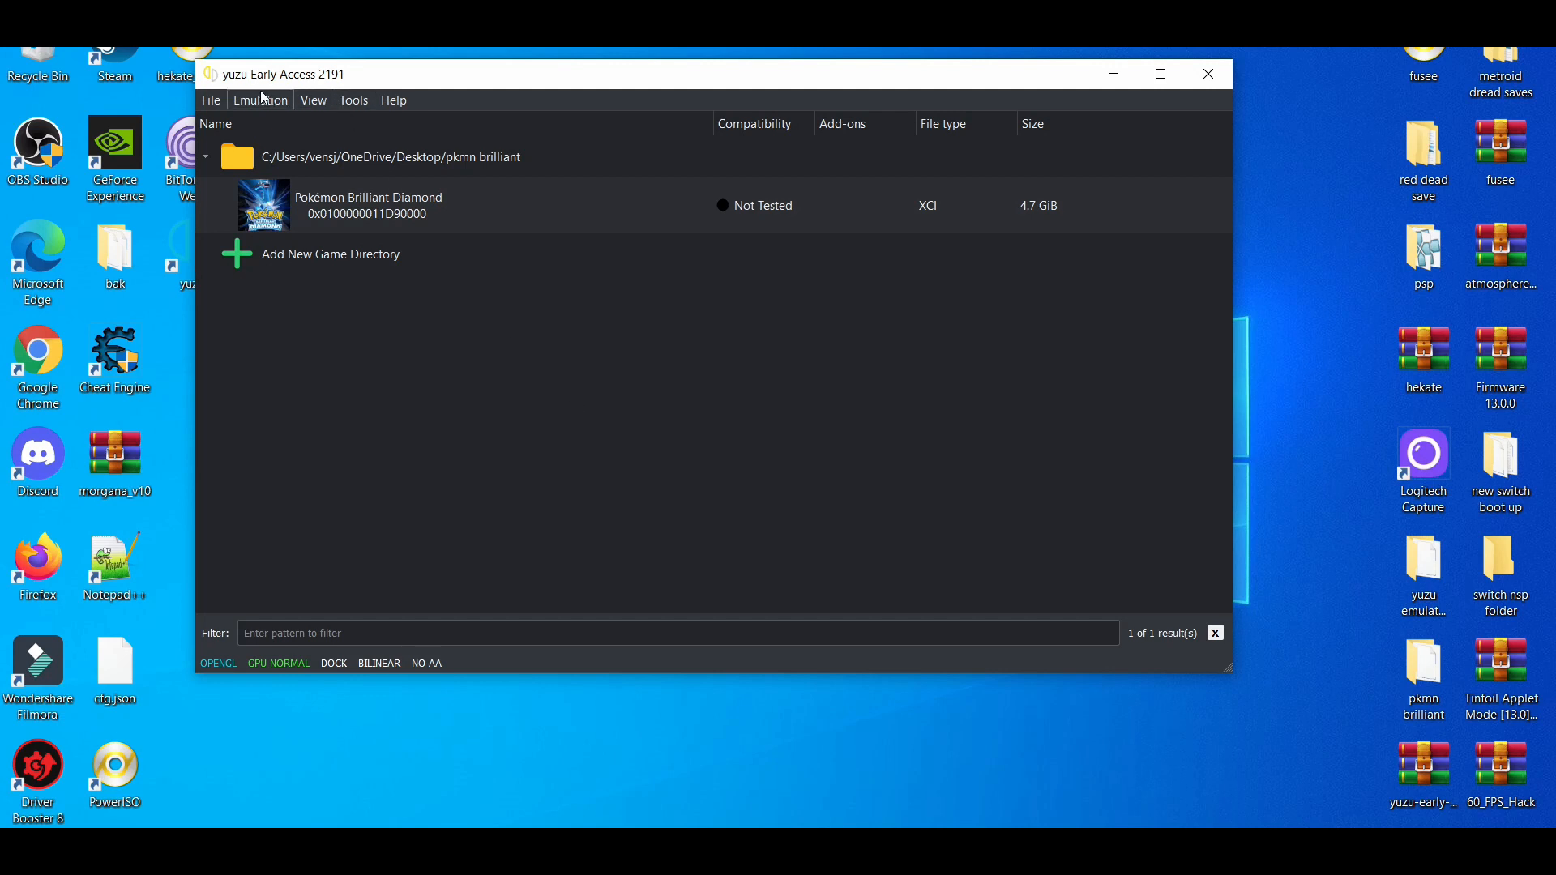
# Step: Open the Emulation menu from the yuzu game list
pyautogui.click(260, 100)
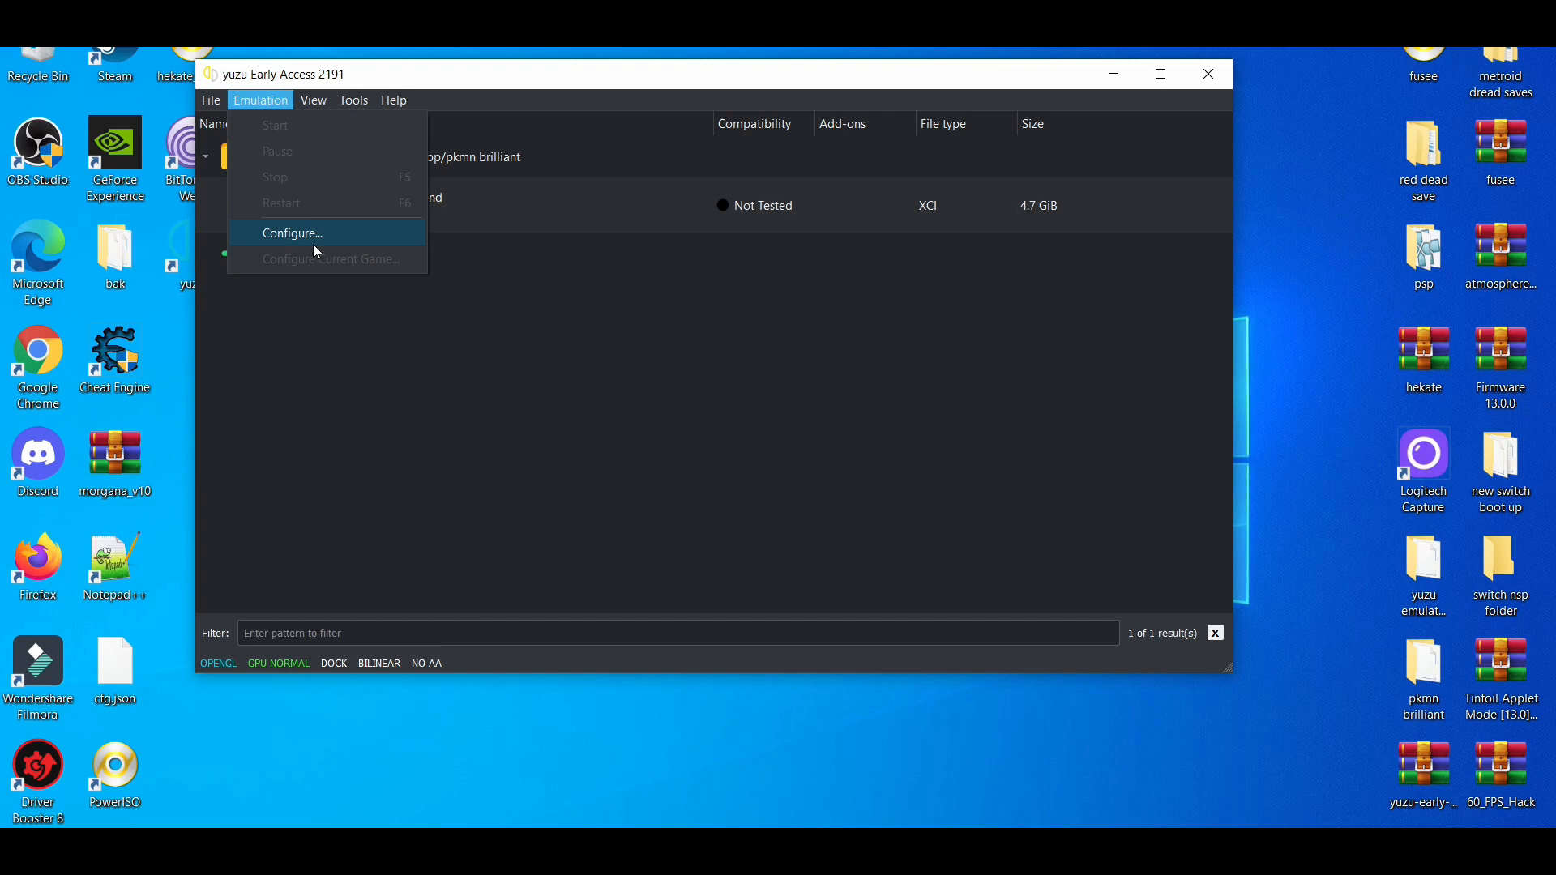
# Step: Choose Configure... and go to the Graphics settings page
pyautogui.click(292, 232)
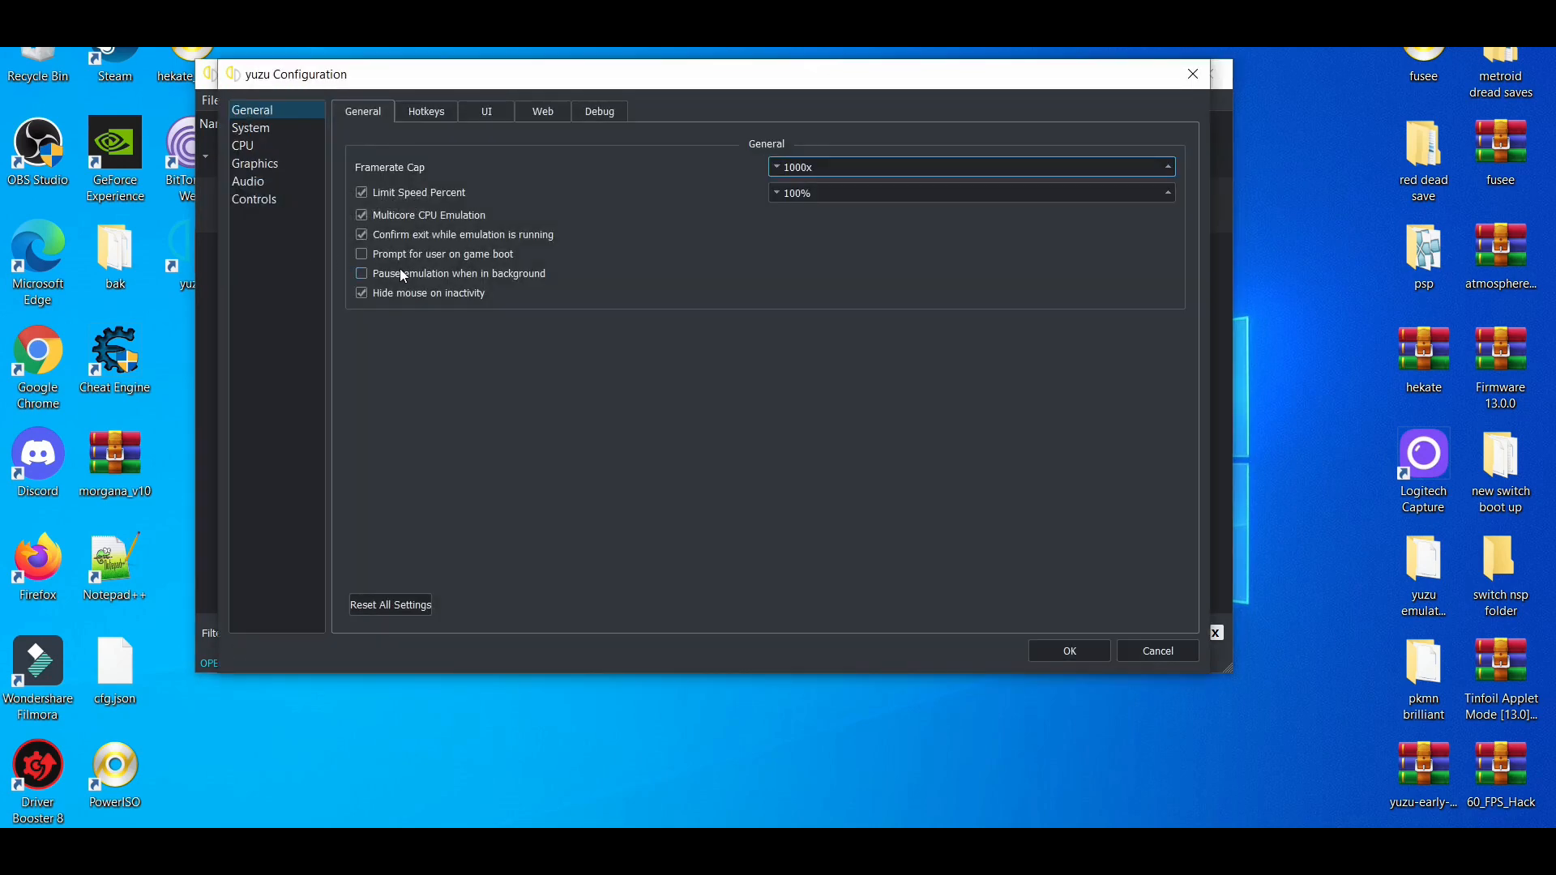
pyautogui.click(255, 163)
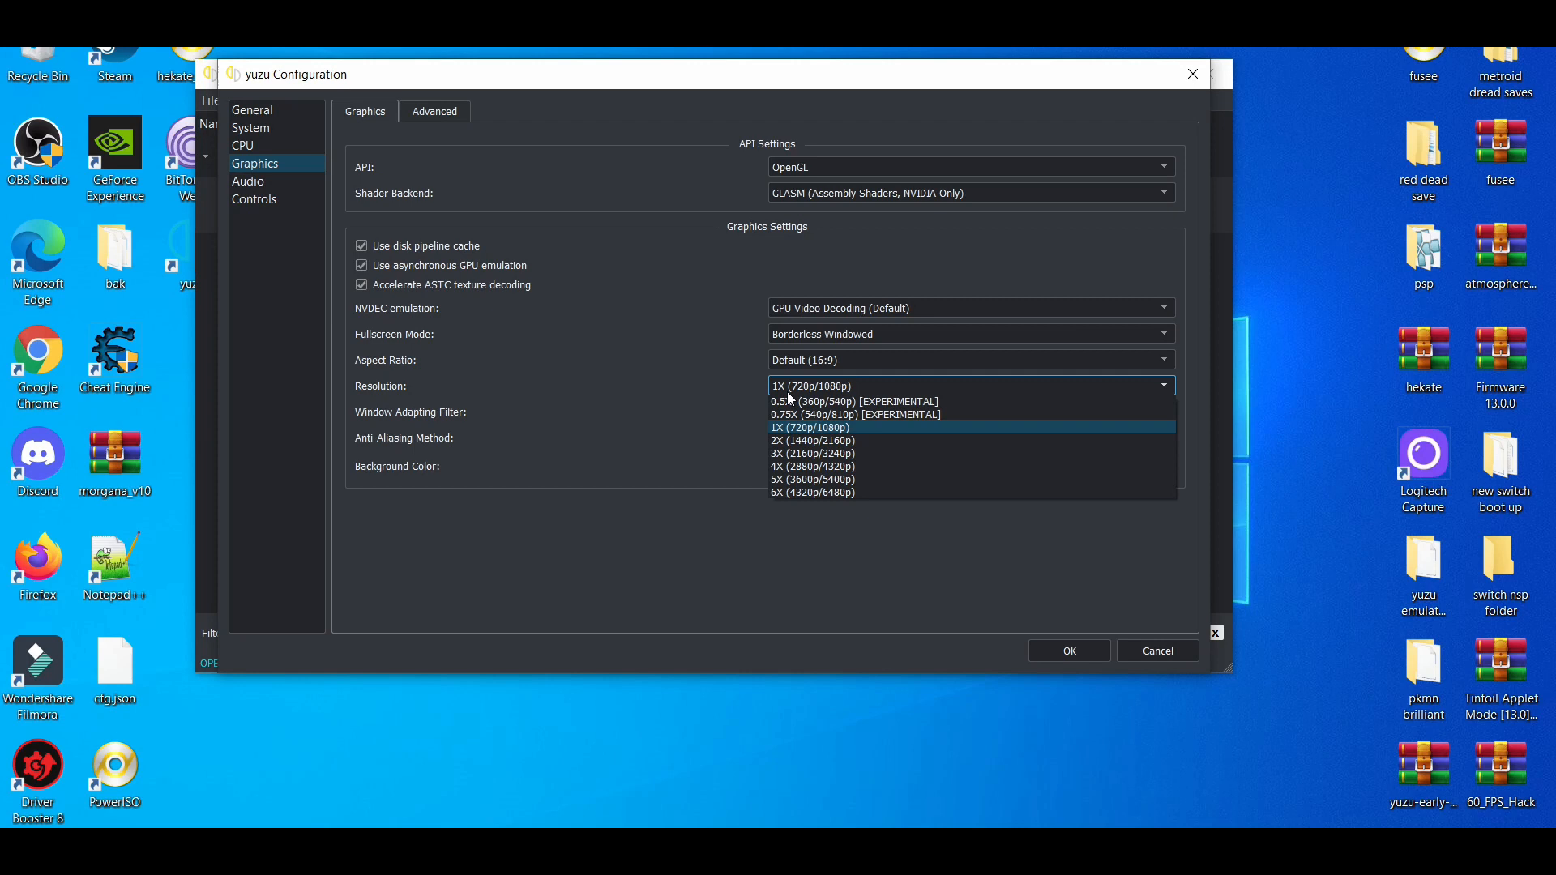
pyautogui.moveTo(808, 440)
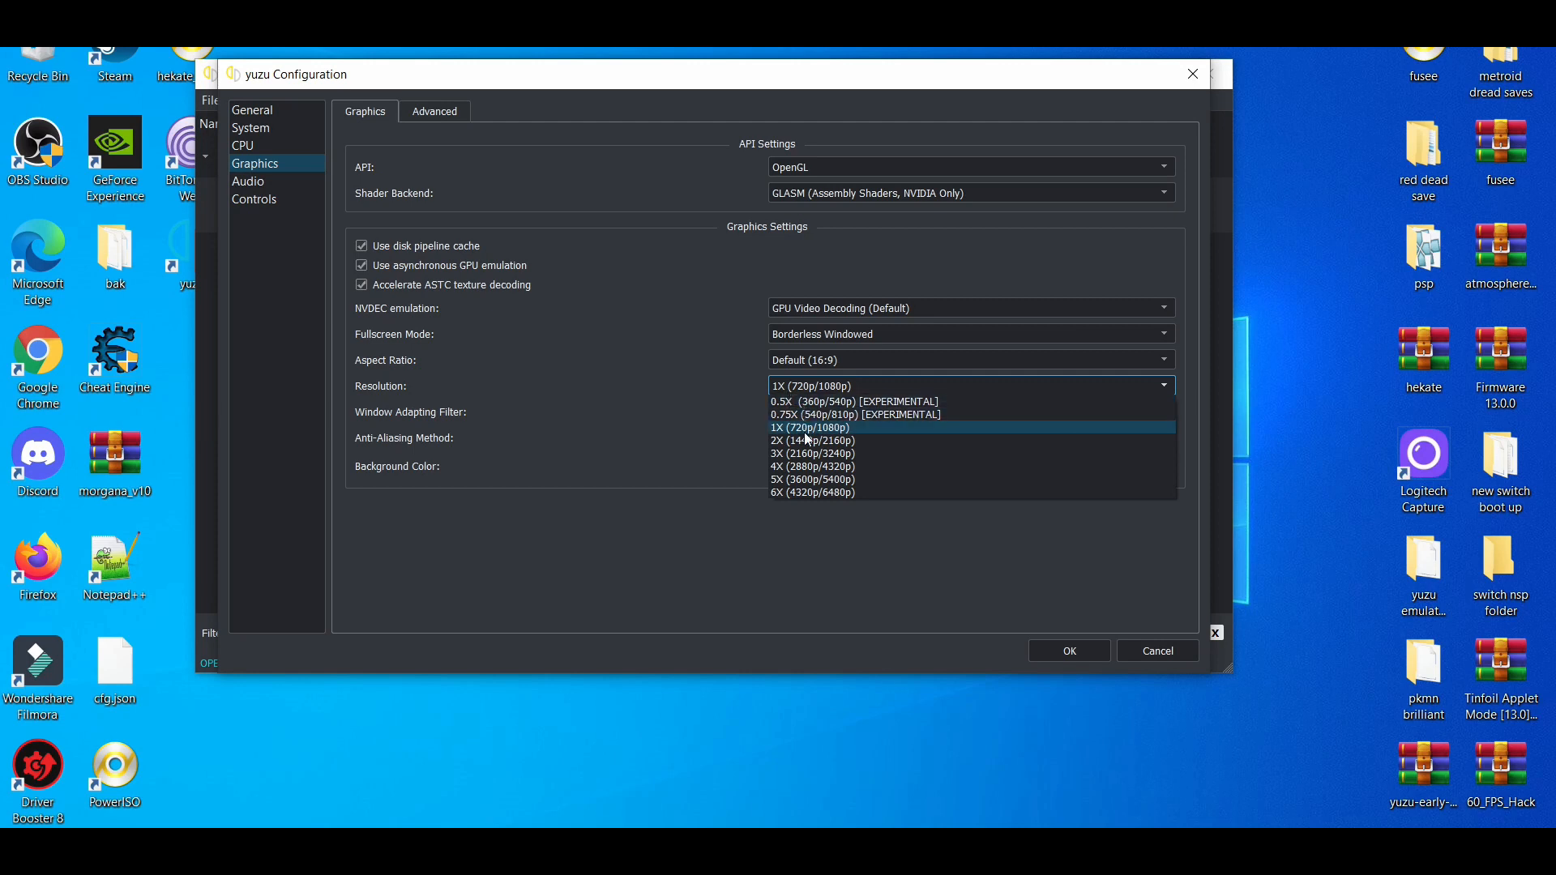
pyautogui.moveTo(797, 476)
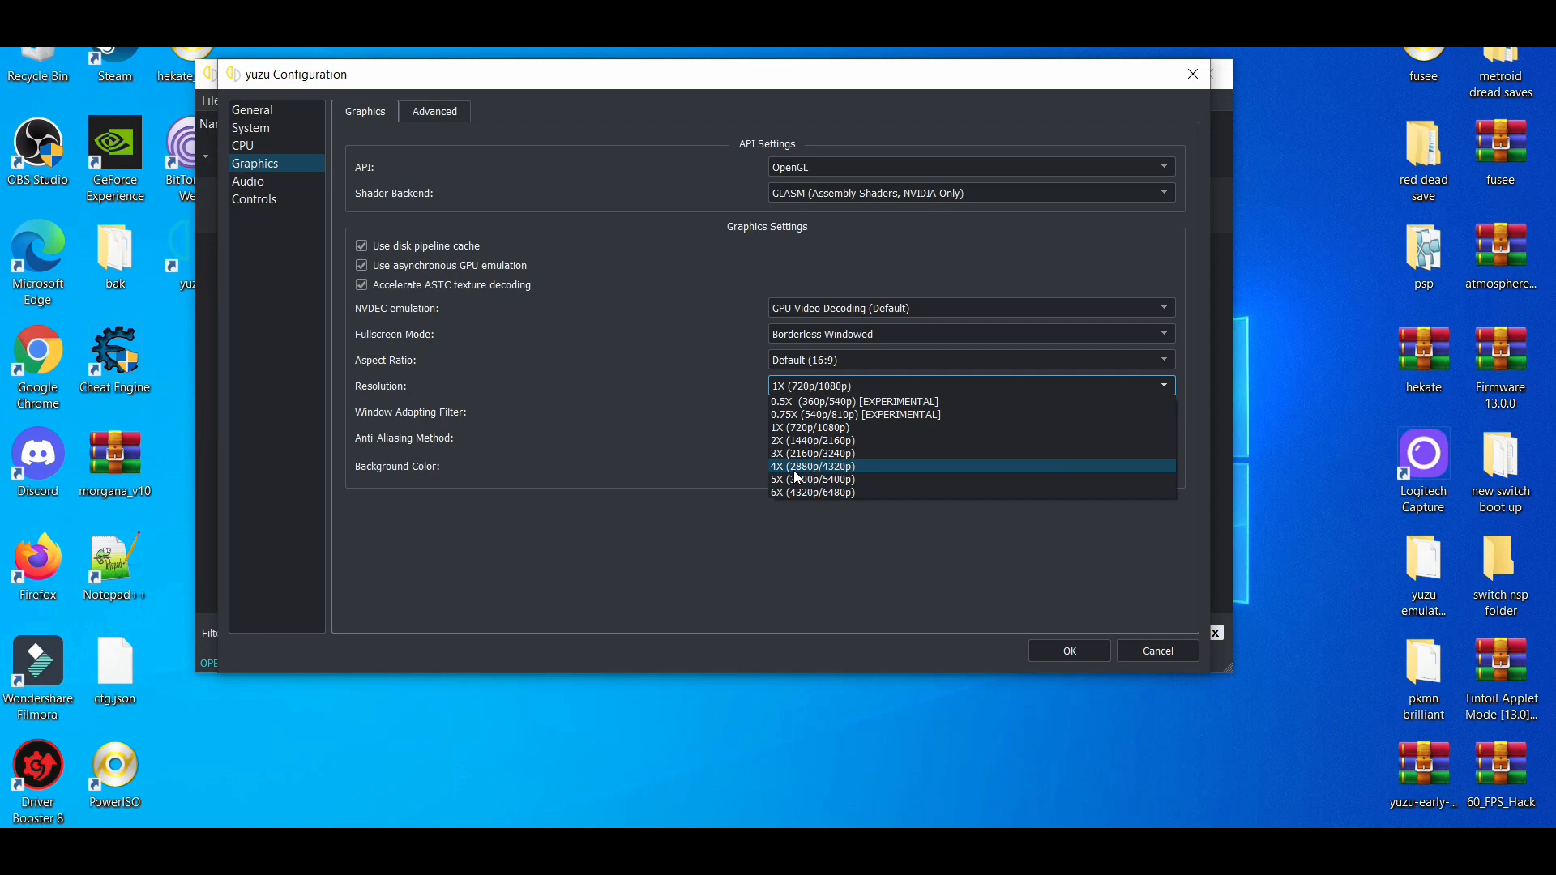
# Step: Pick 4X (2880p/4320p) from the Resolution dropdown
pyautogui.click(812, 467)
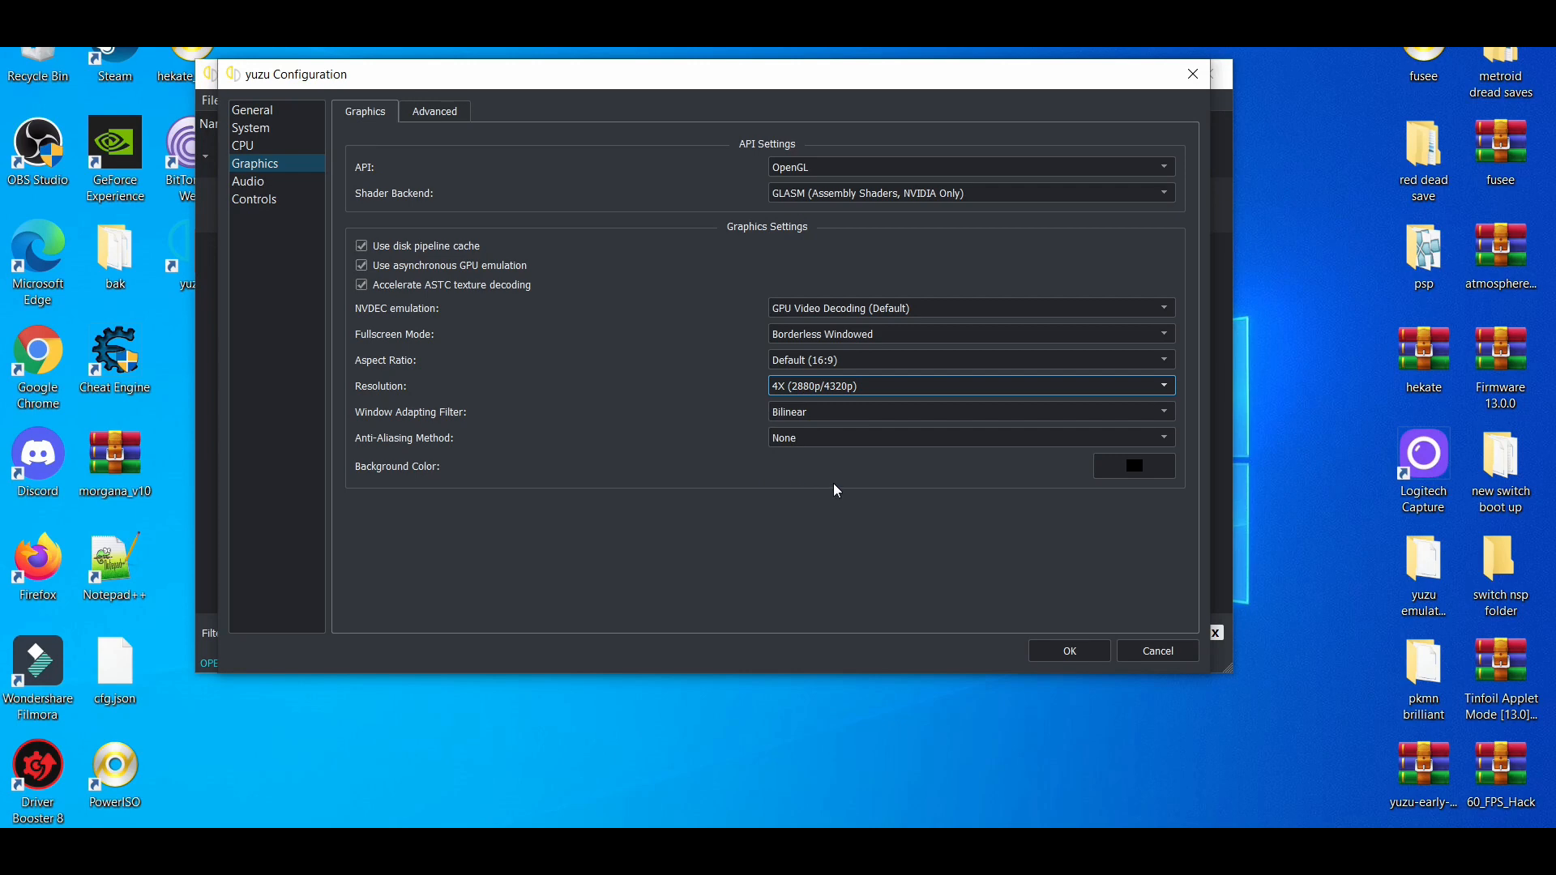
pyautogui.click(1069, 651)
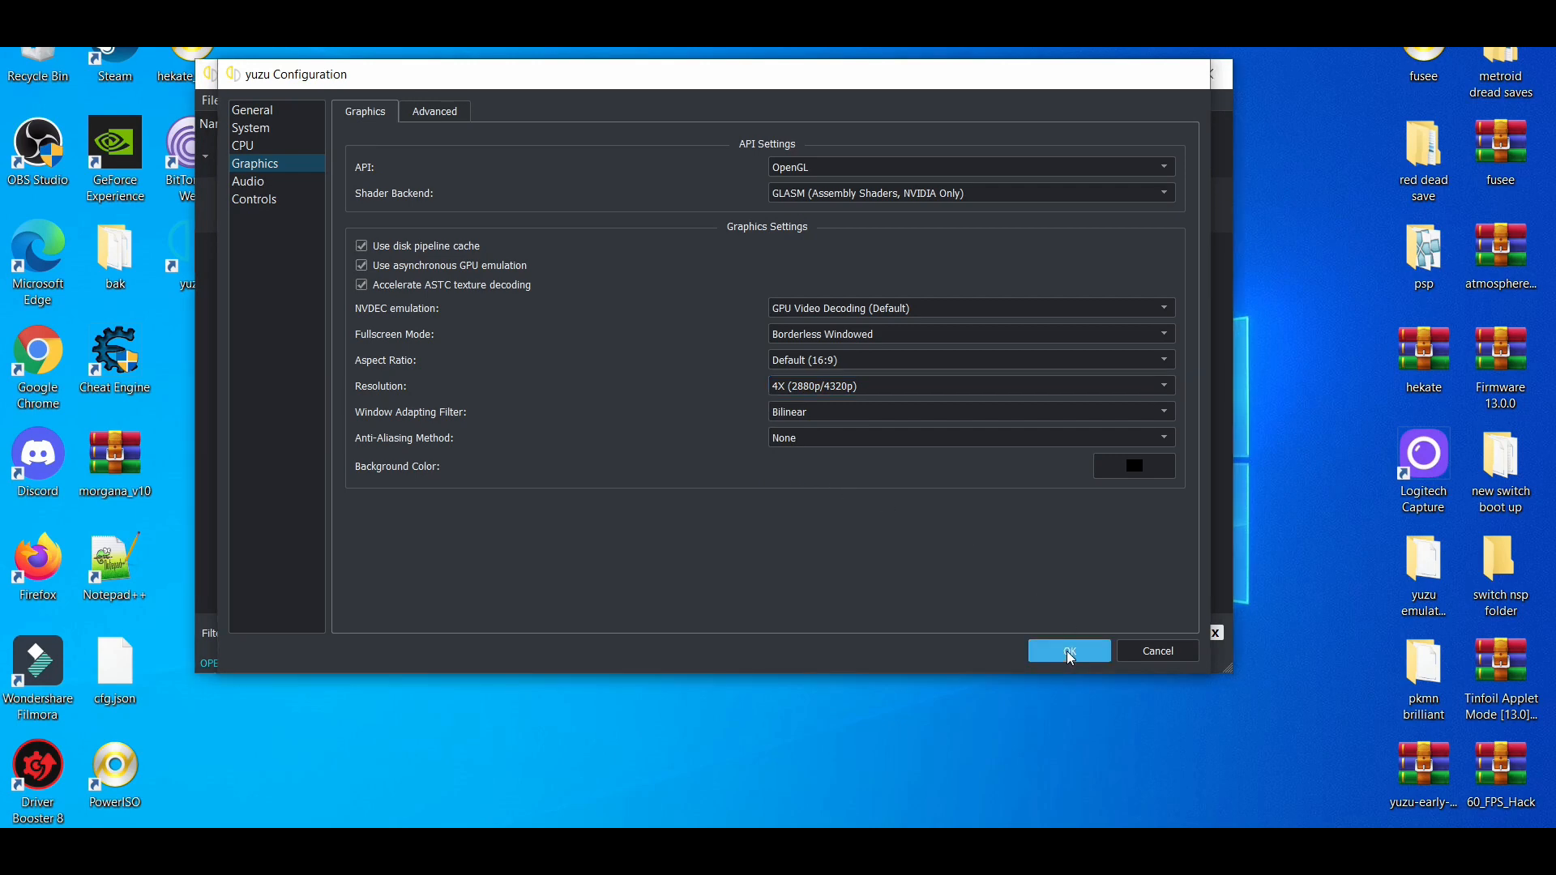
# Step: Confirm the configuration with OK, returning to the game list
pyautogui.click(1069, 650)
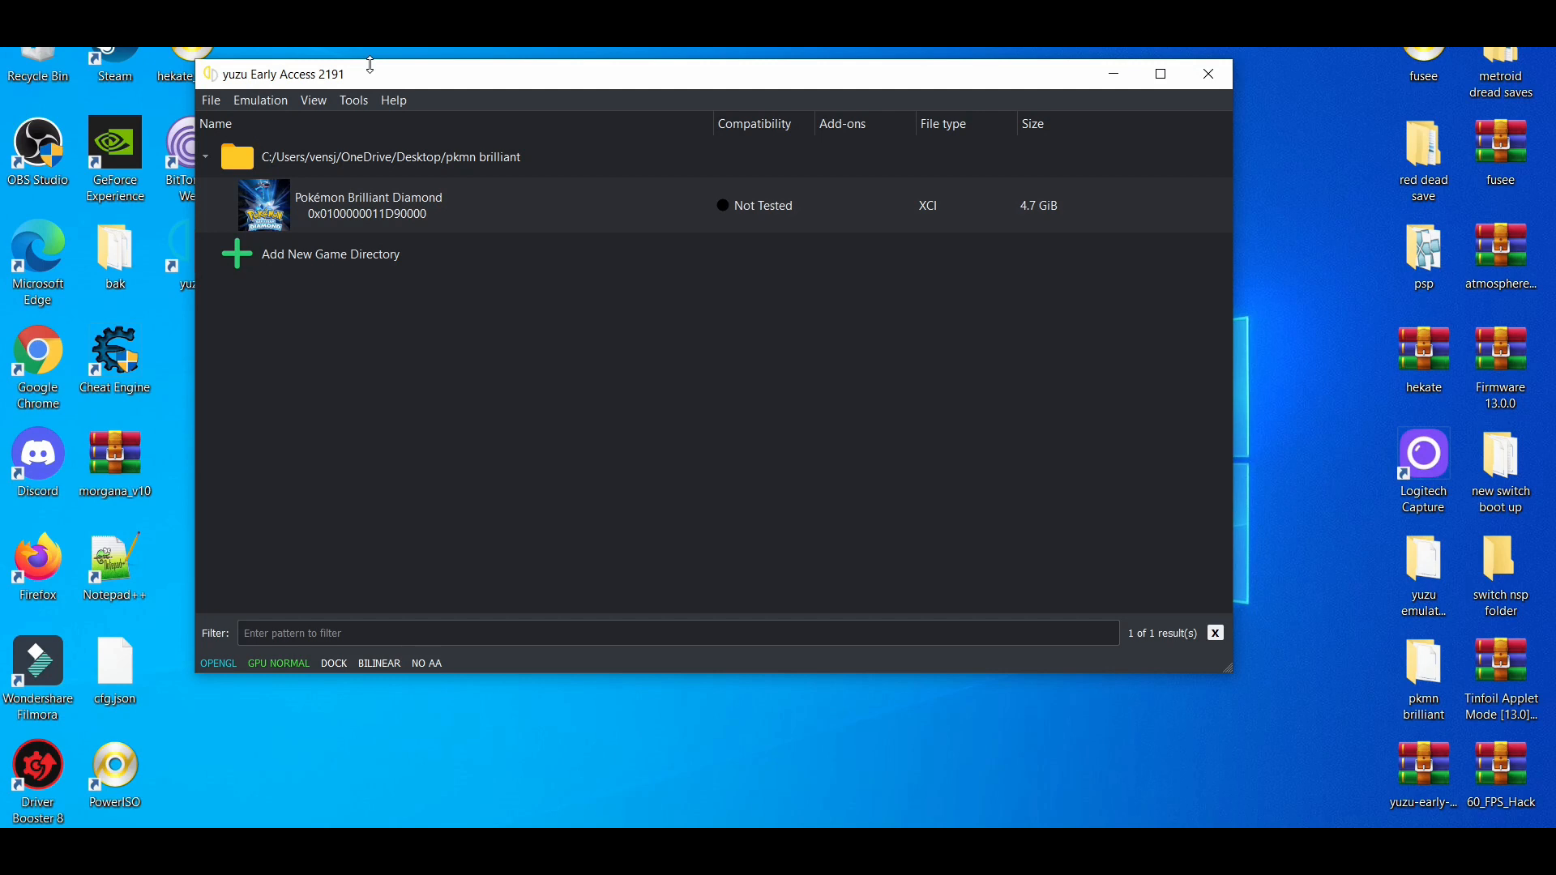
pyautogui.moveTo(1112, 546)
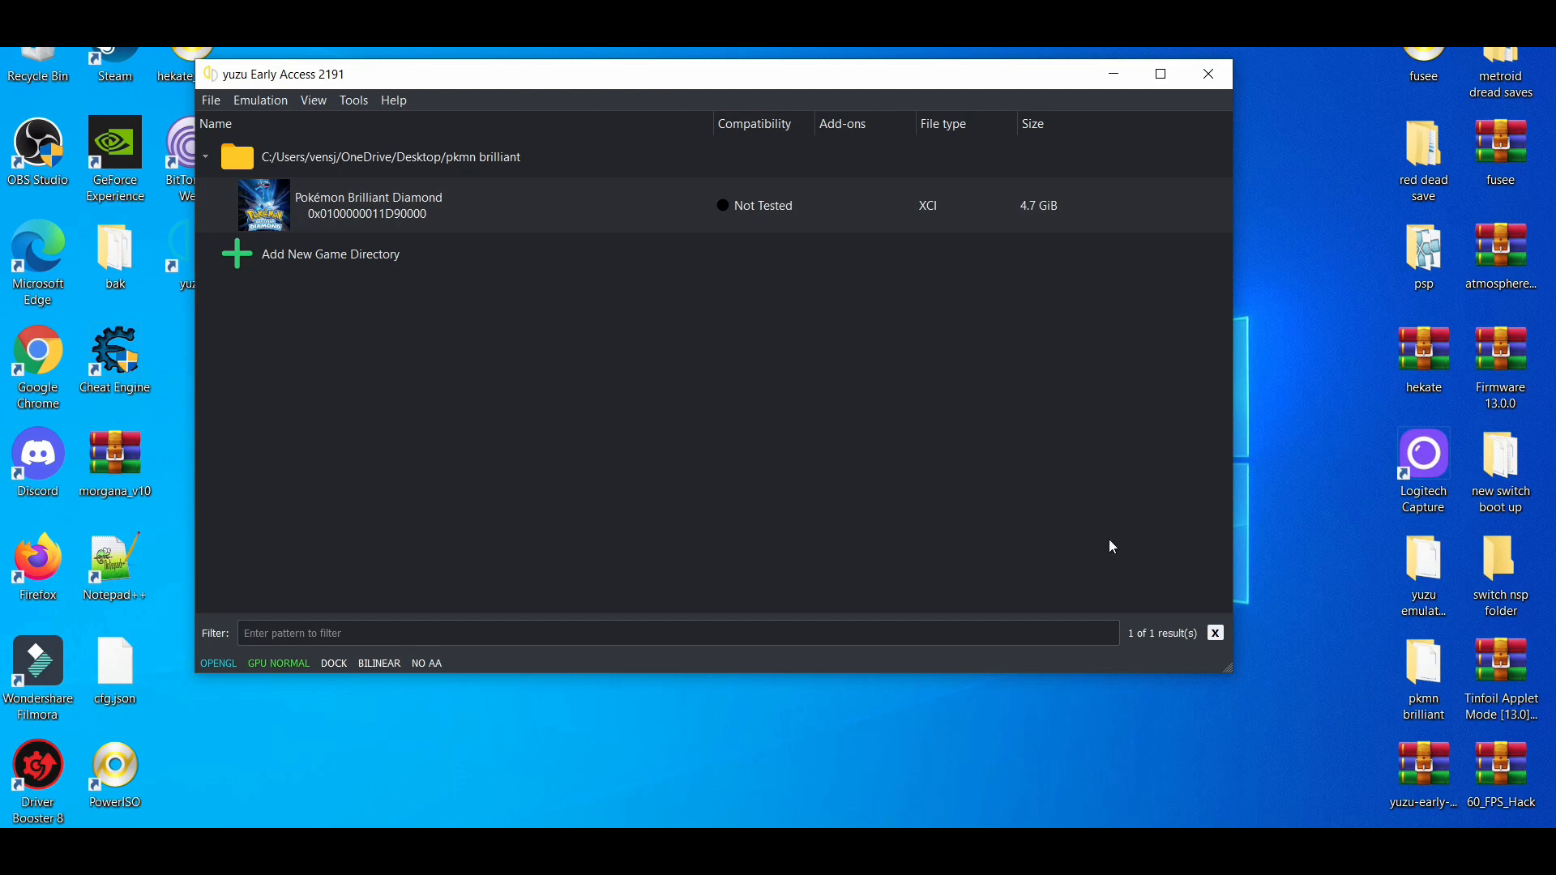